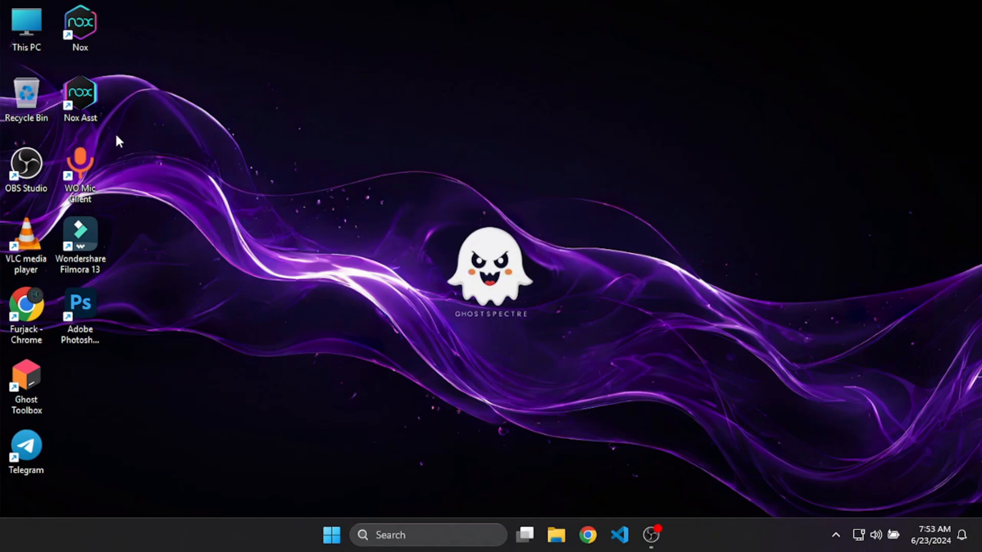
mouse_move(399, 304)
type("adb")
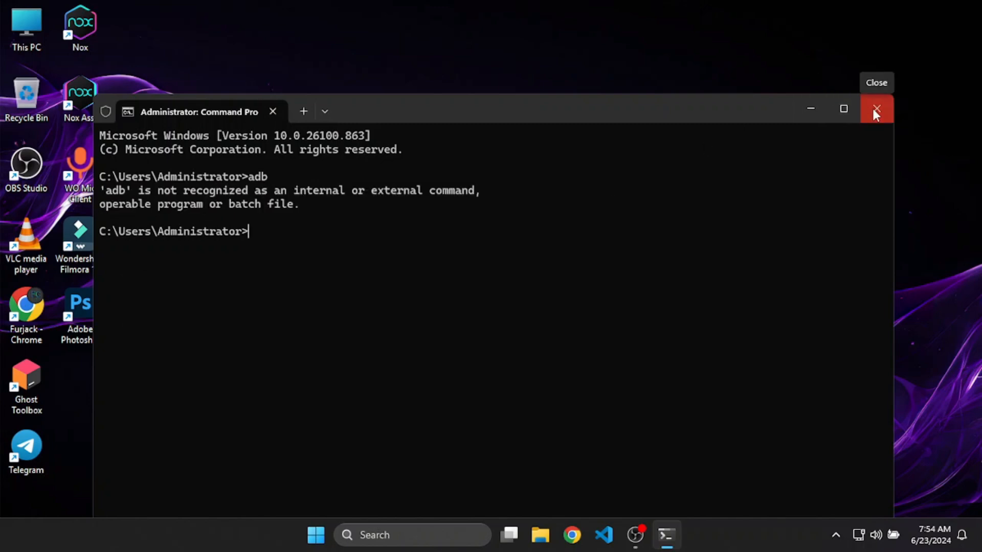
Step: Close Command Prompt, launch Chrome and search for SDK platform tools
left_click(876, 108)
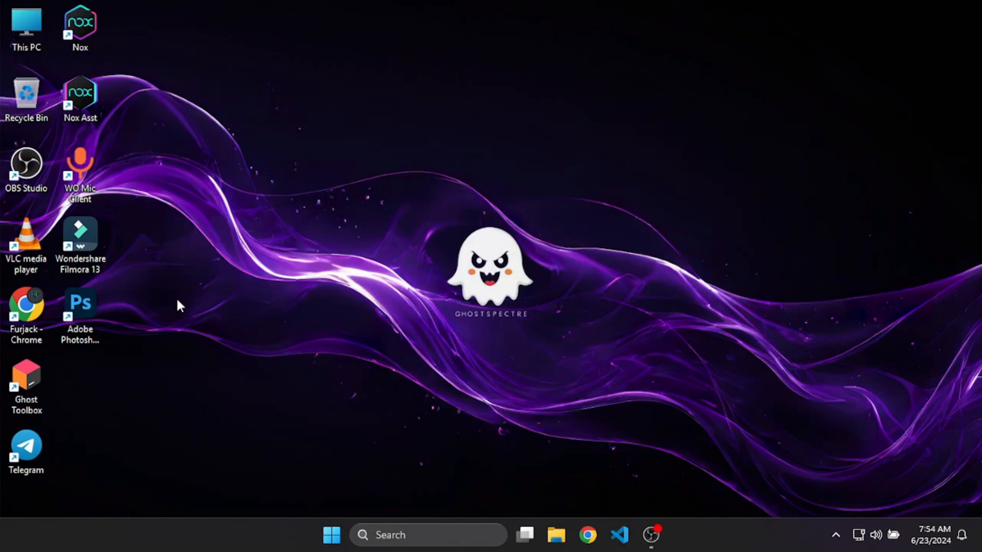
left_click(586, 535)
type("sd")
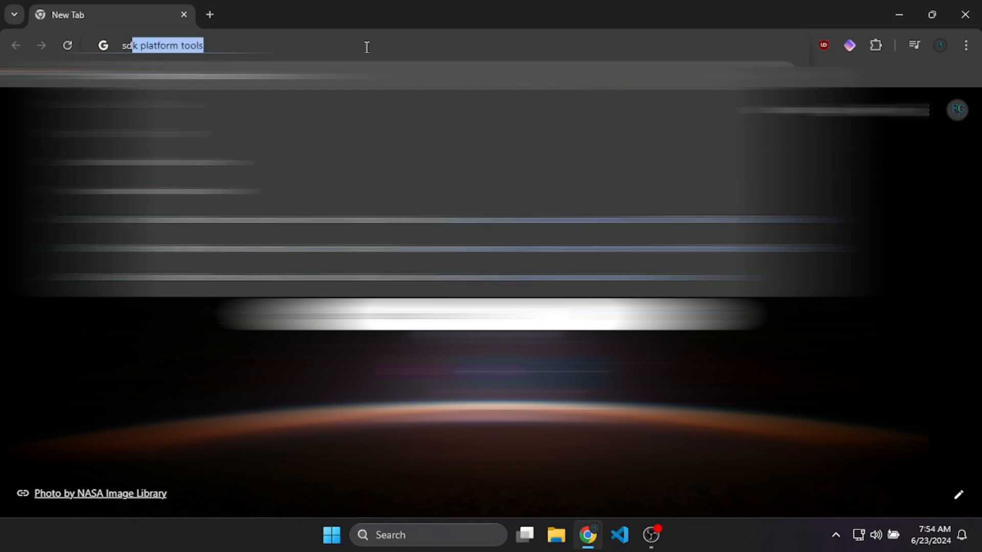
key("Return")
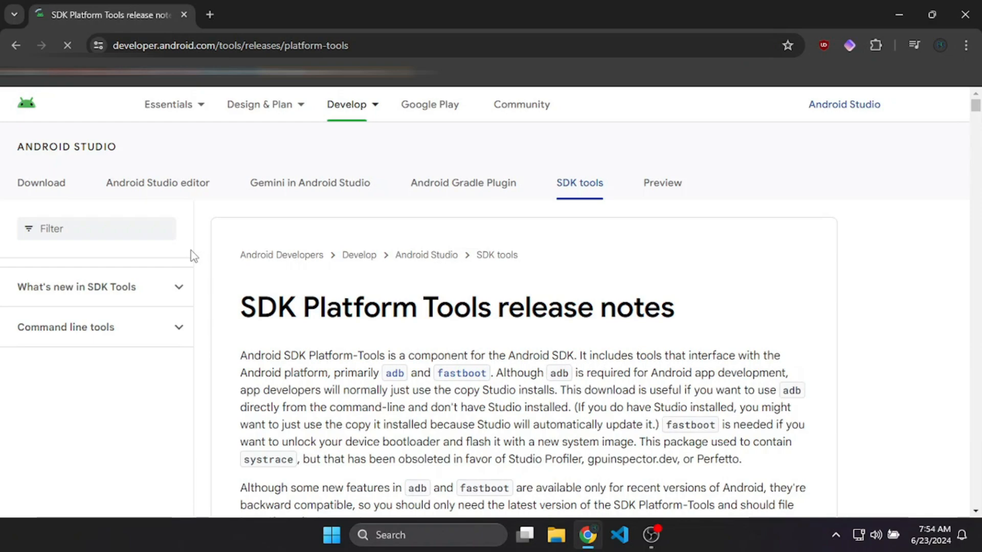
Step: Agree to the license terms and download SDK Platform-Tools for Windows
scroll("down", 3)
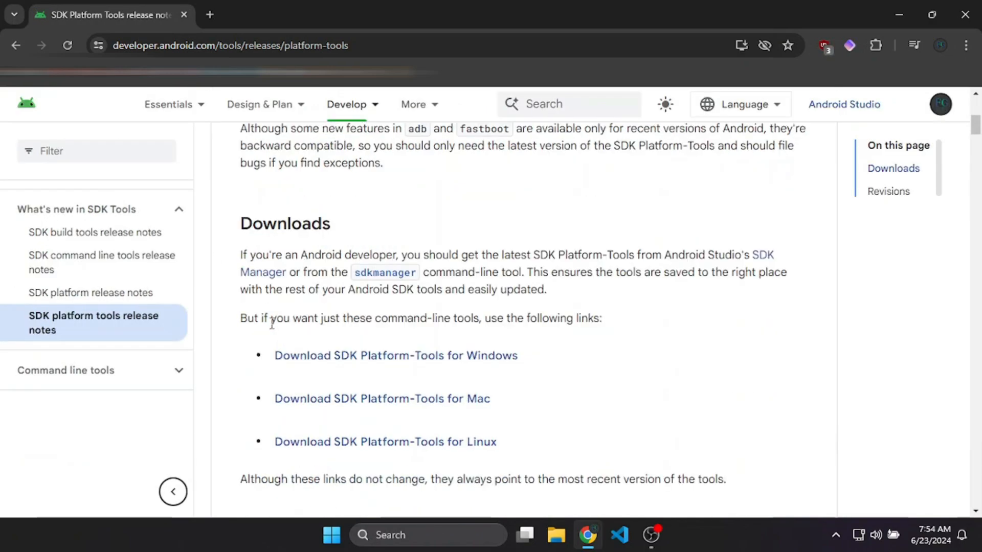
left_click(395, 355)
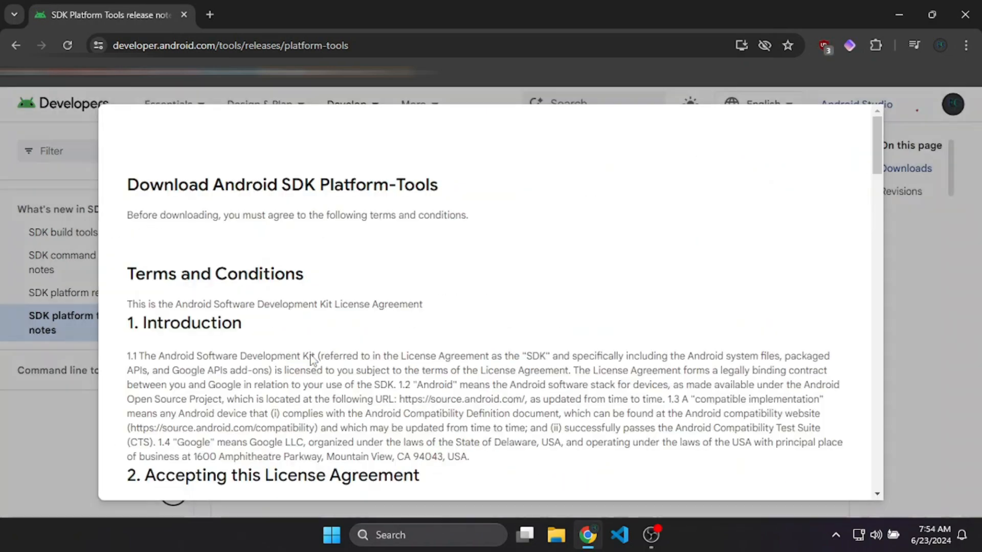
scroll("down", 3)
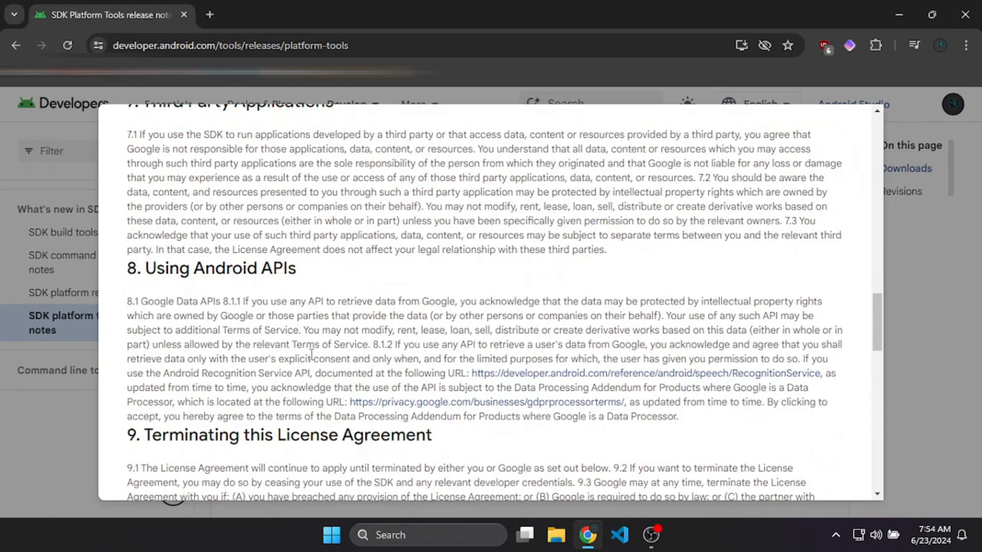
scroll("down", 3)
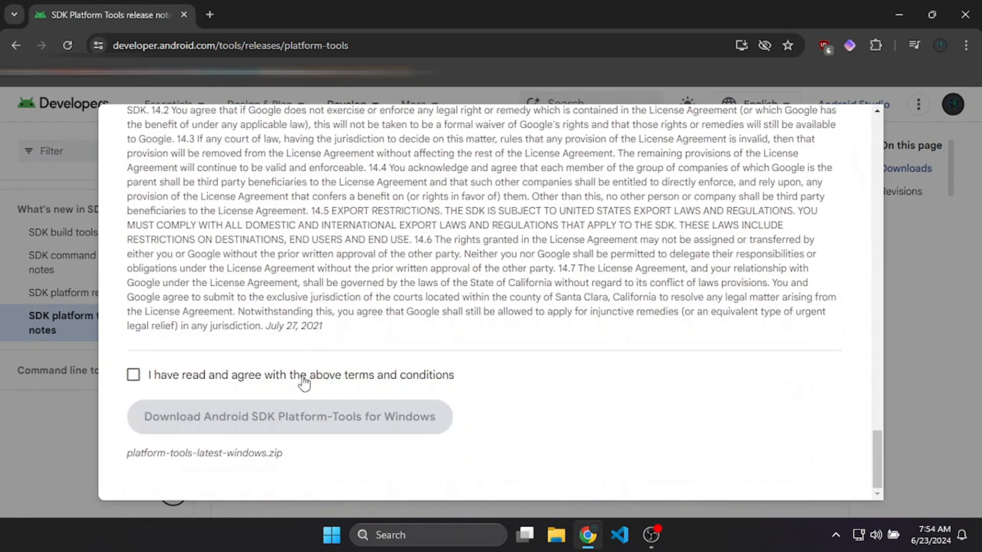
left_click(134, 374)
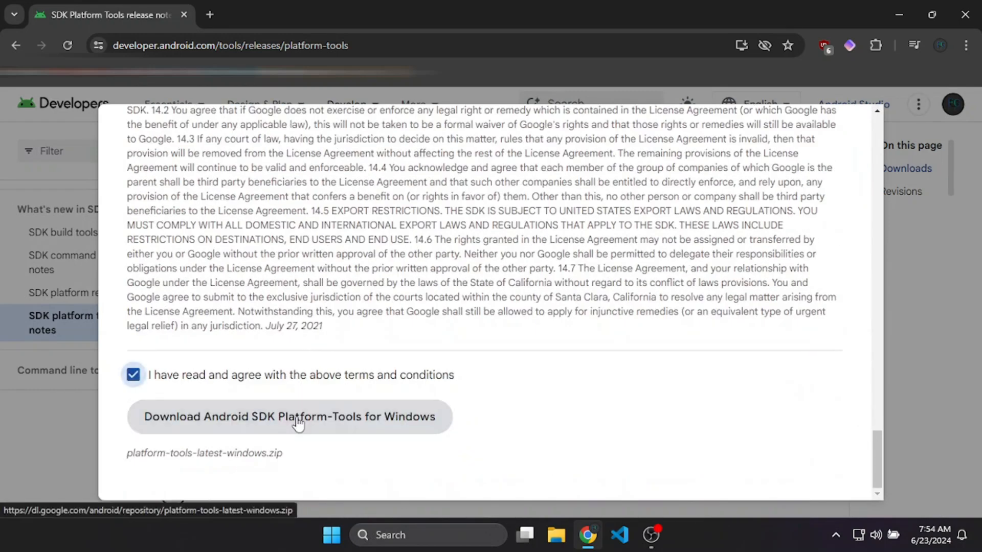
left_click(289, 416)
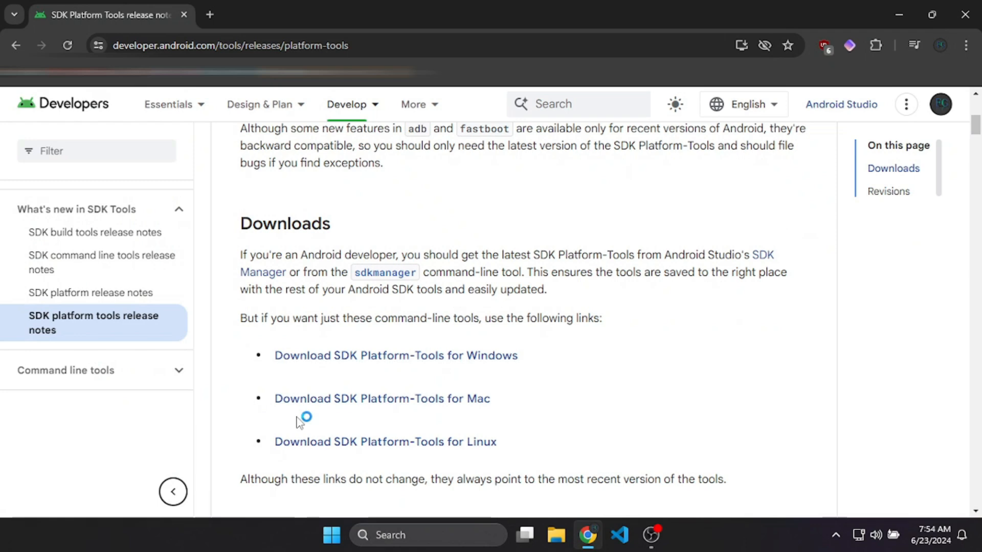
Step: Save platform-tools-latest-windows.zip to Local Disk (C:)
left_click(396, 355)
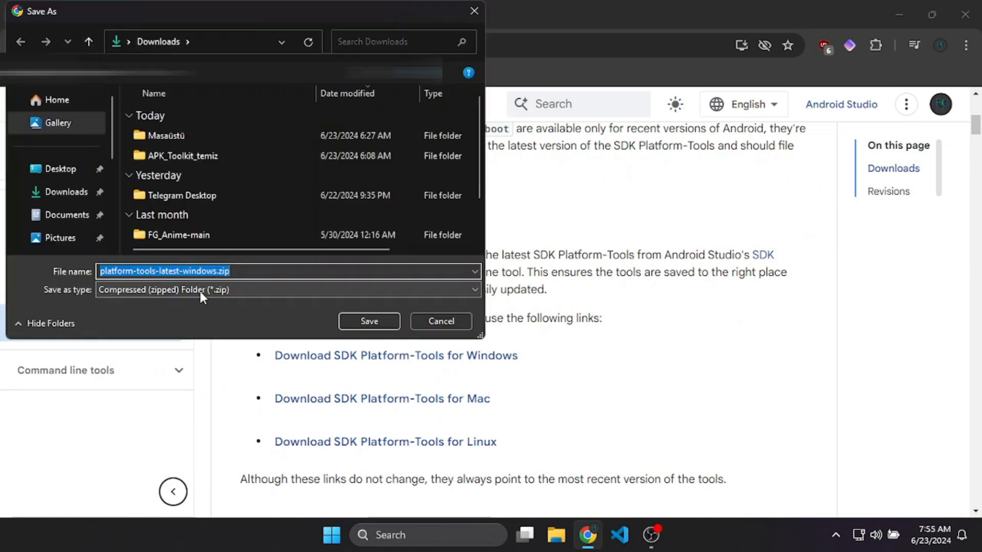
left_click(58, 142)
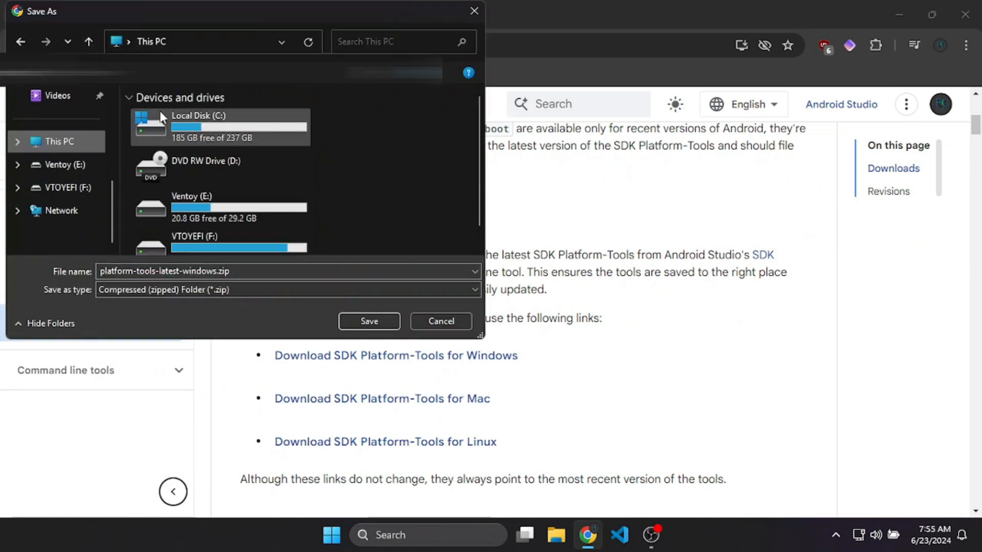
double_click(220, 126)
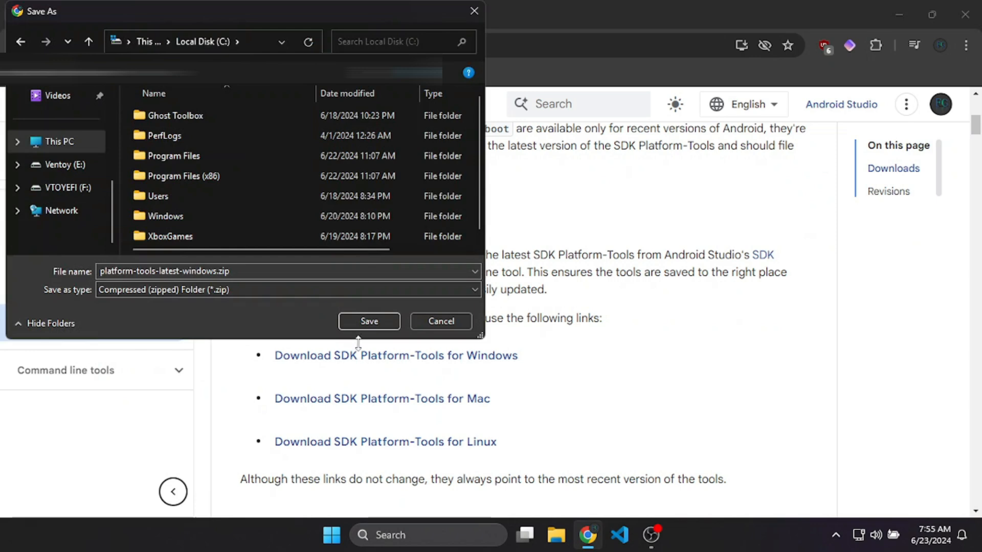
left_click(368, 320)
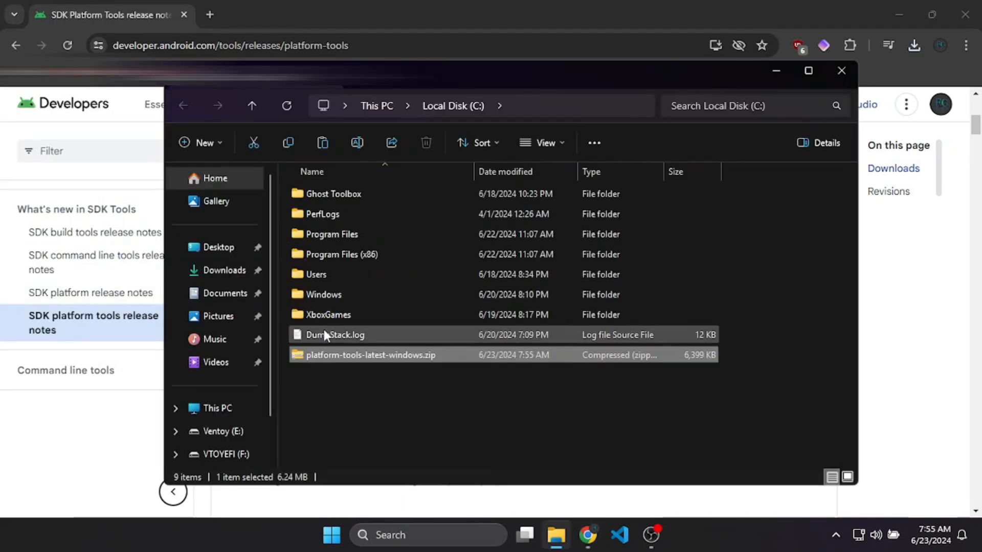
Step: Extract the zip, permanently delete it, and open platform-tools-latest-windows
right_click(371, 354)
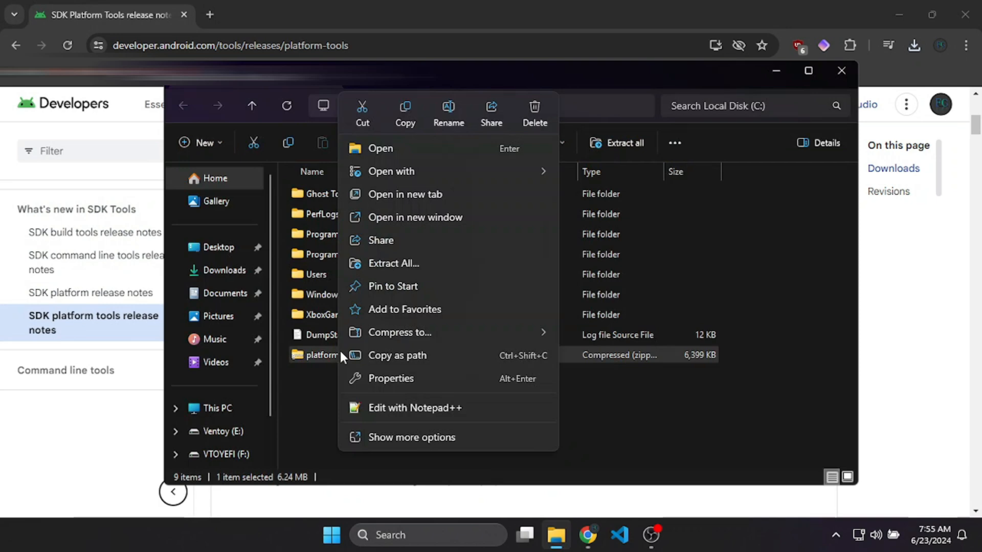
left_click(411, 437)
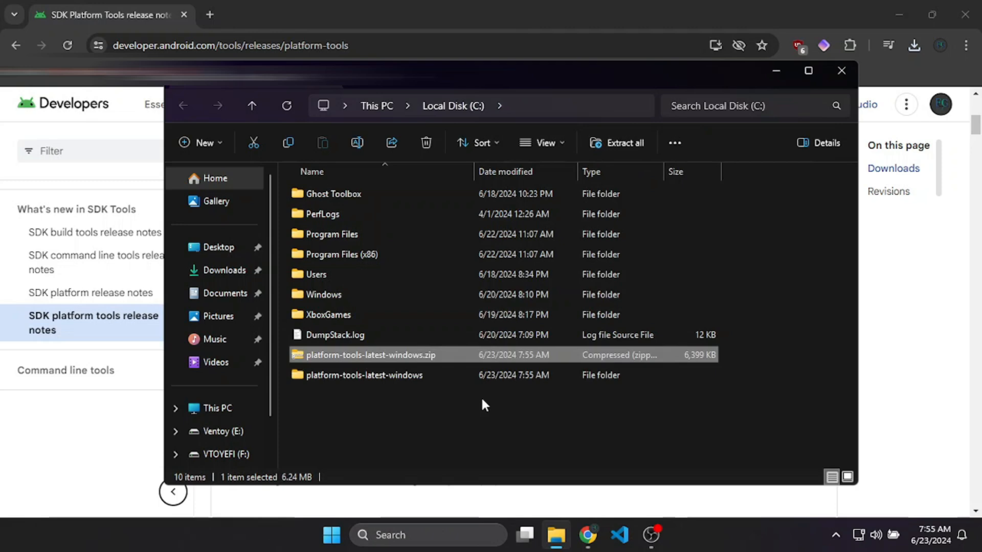
left_click(426, 142)
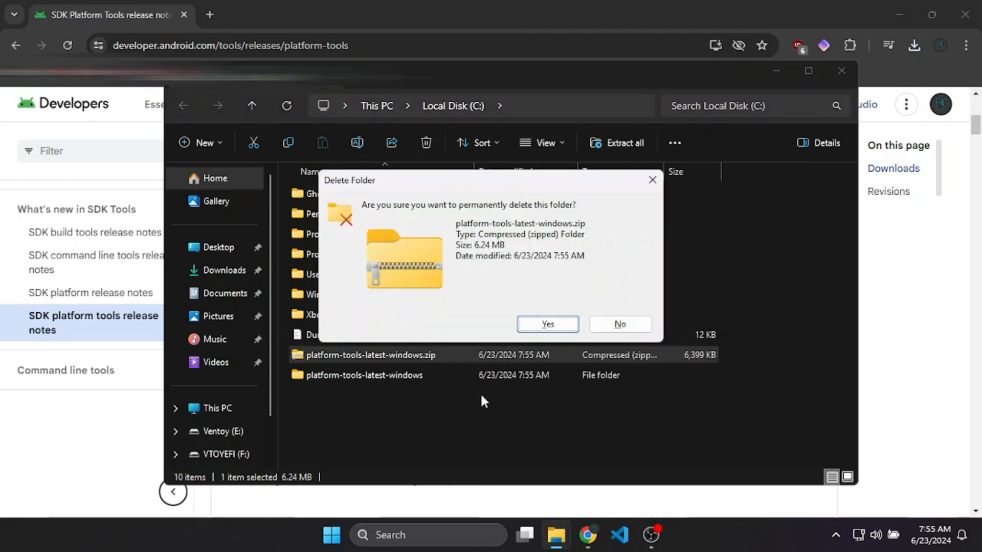
left_click(547, 323)
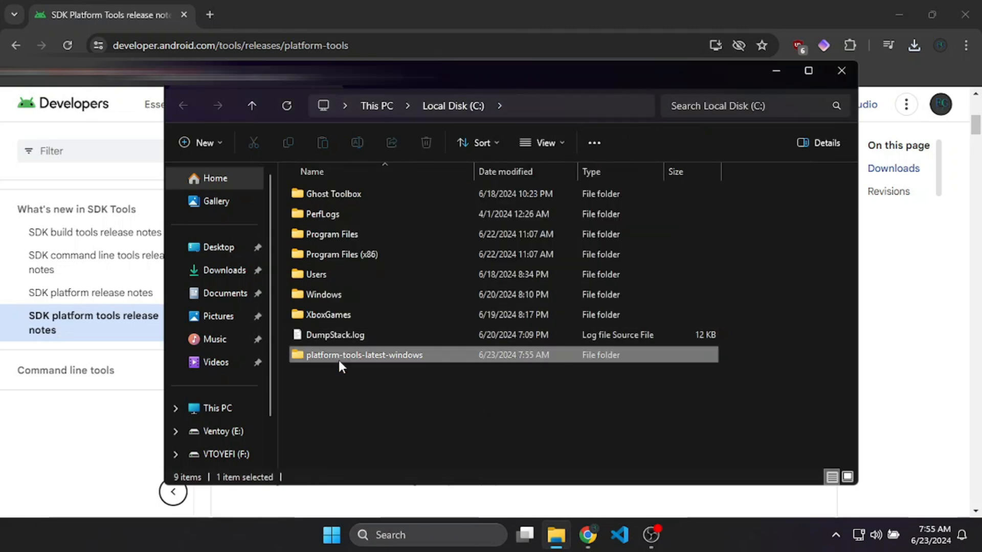
double_click(364, 355)
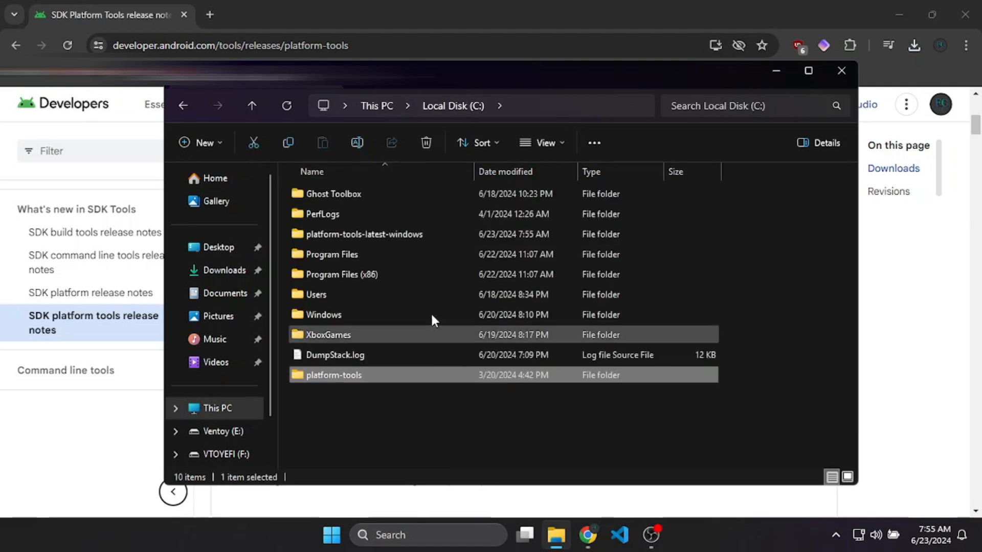
Step: Delete the leftover platform-tools-latest-windows folder and open C:\platform-tools
left_click(363, 234)
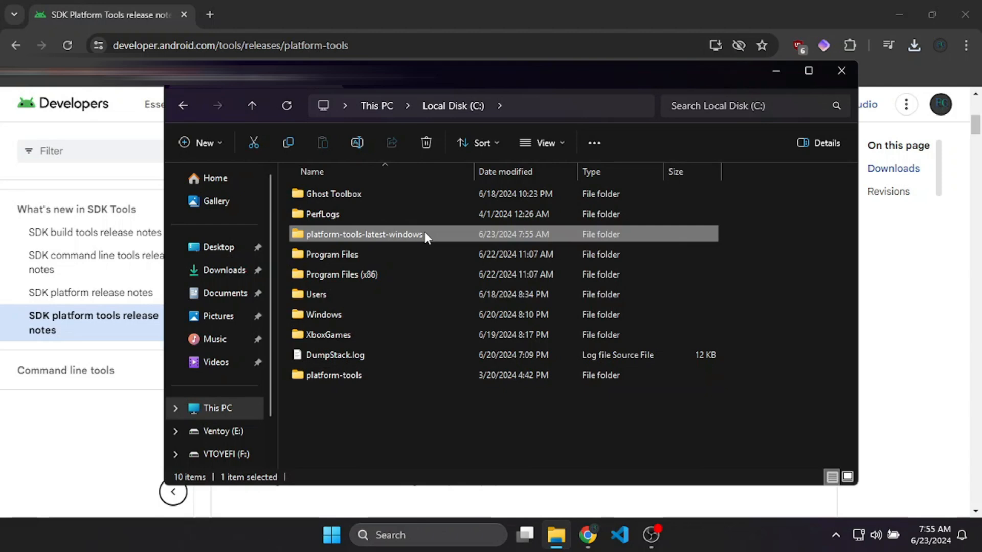
left_click(426, 143)
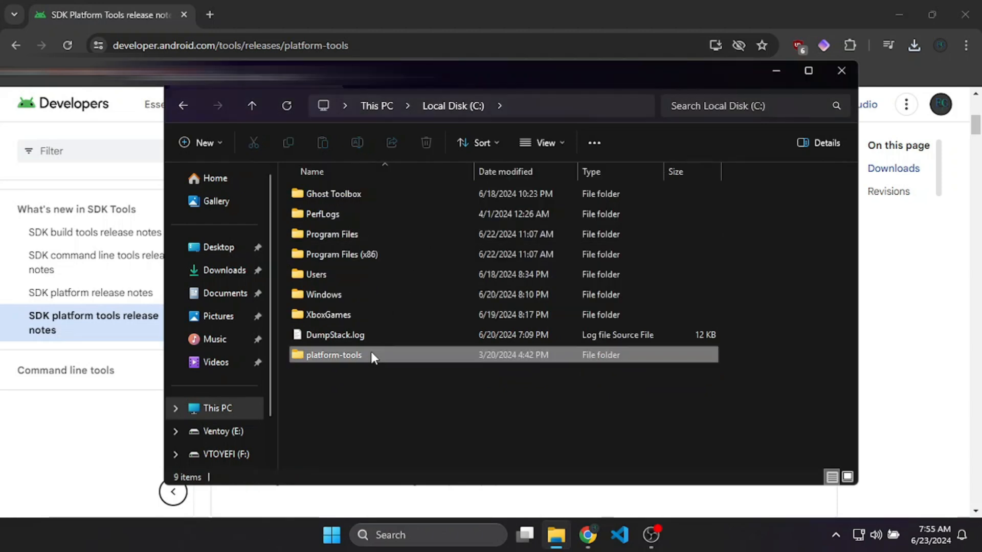
double_click(334, 355)
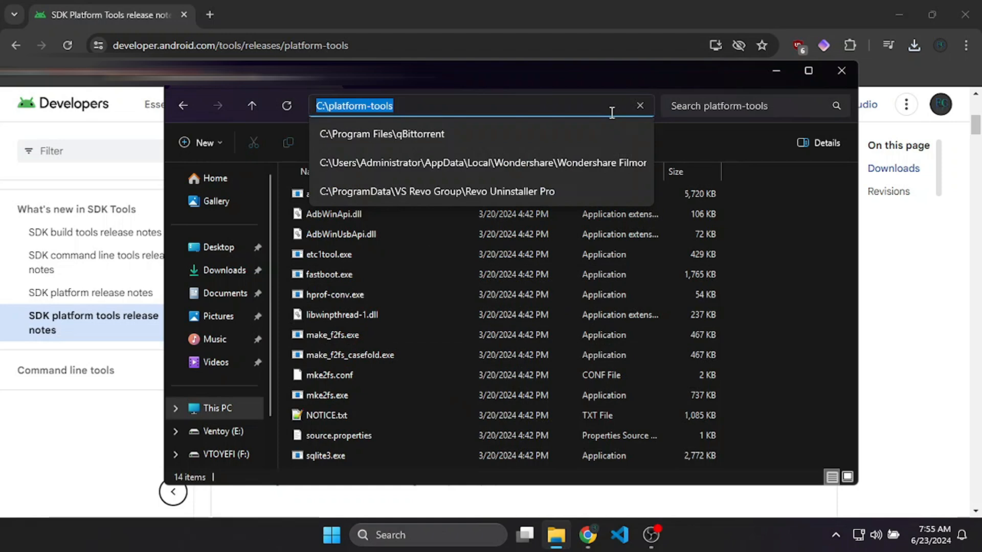
mouse_move(764, 135)
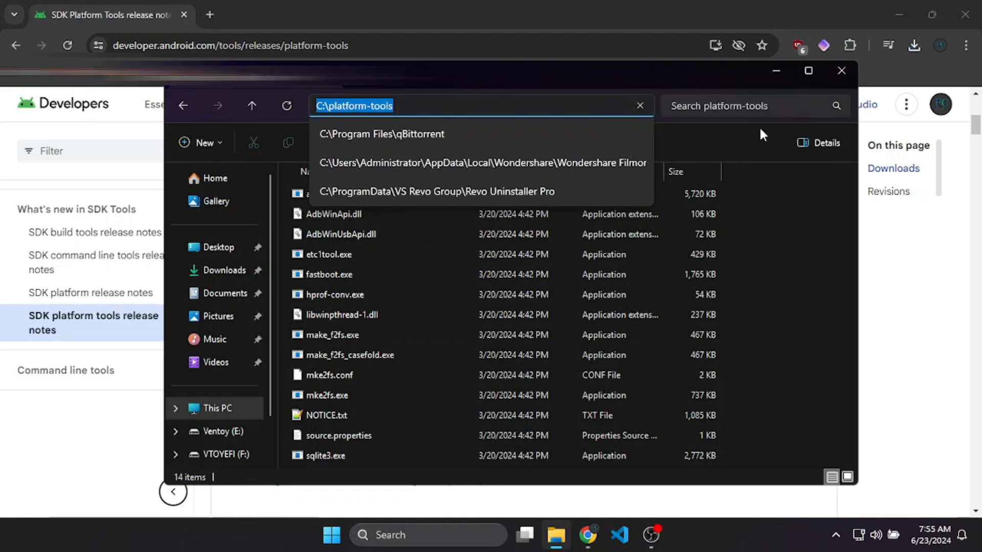
mouse_move(829, 98)
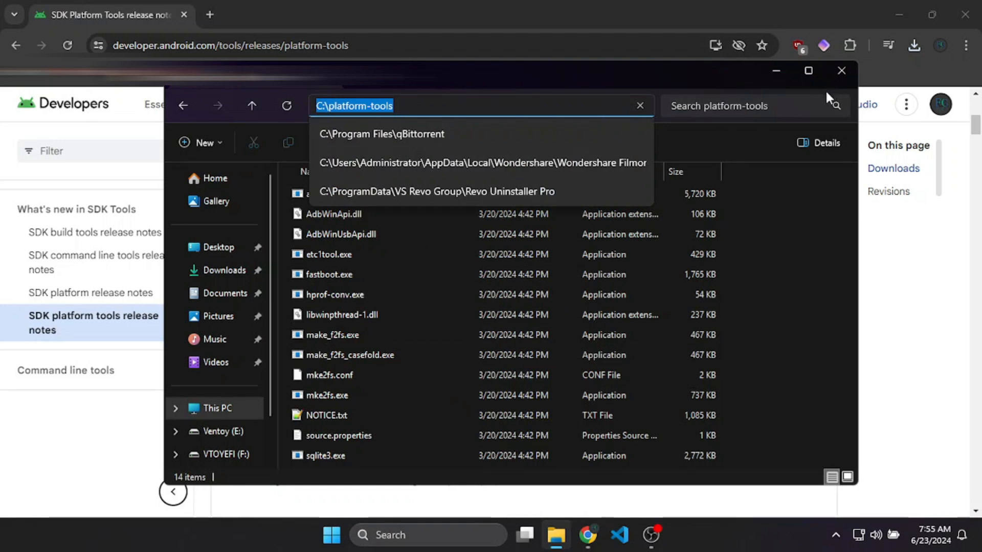
mouse_move(449, 110)
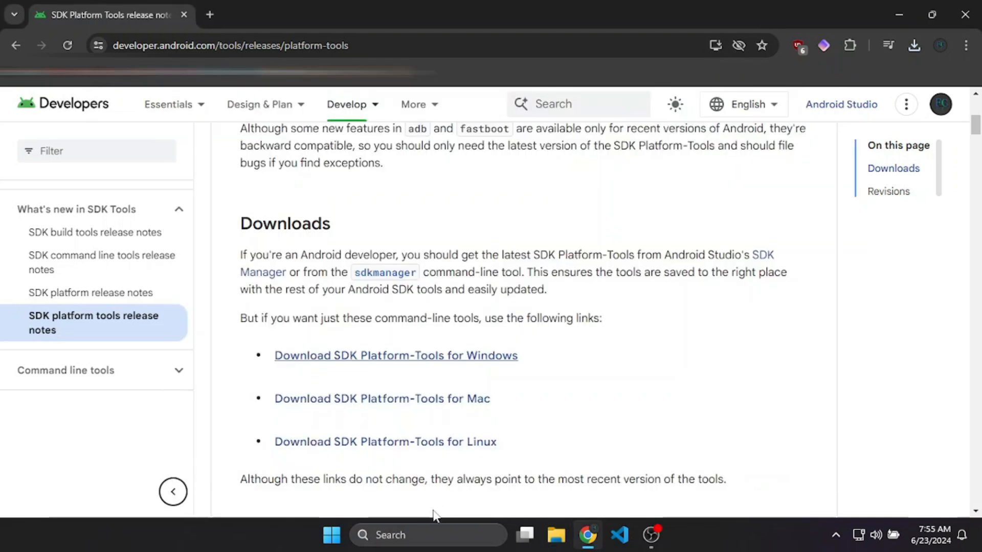
Step: Open 'Edit environment variables for your account' from Windows Search
left_click(331, 535)
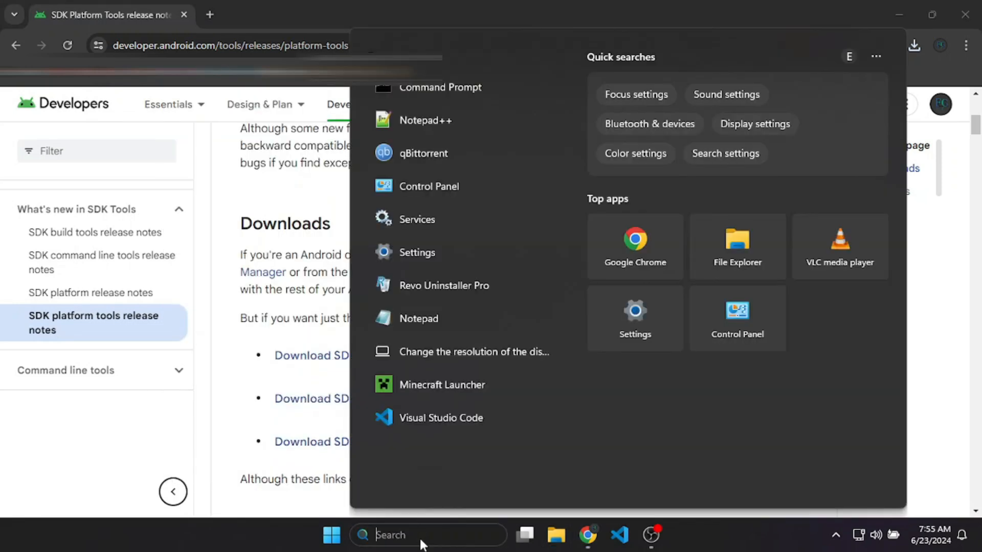
type("edit power plan")
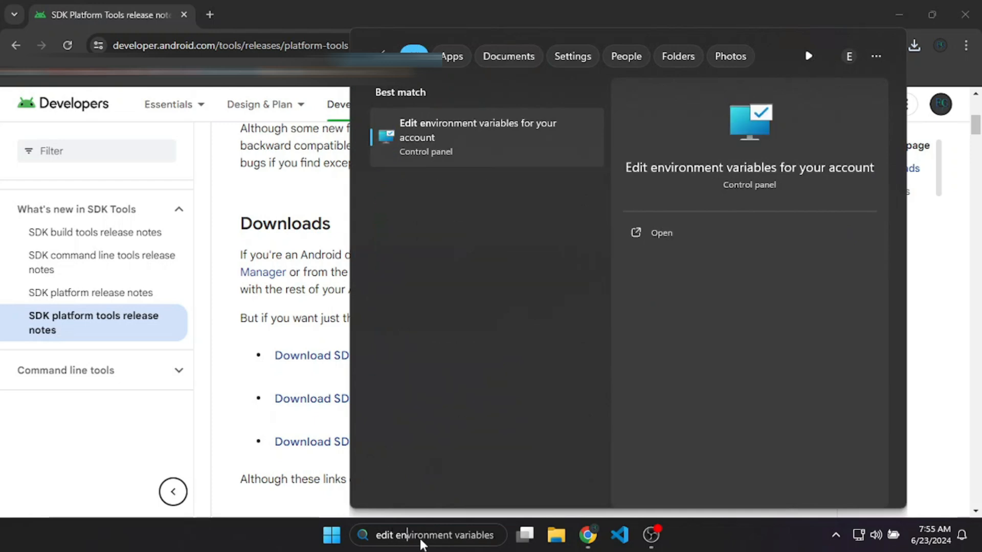
left_click(660, 232)
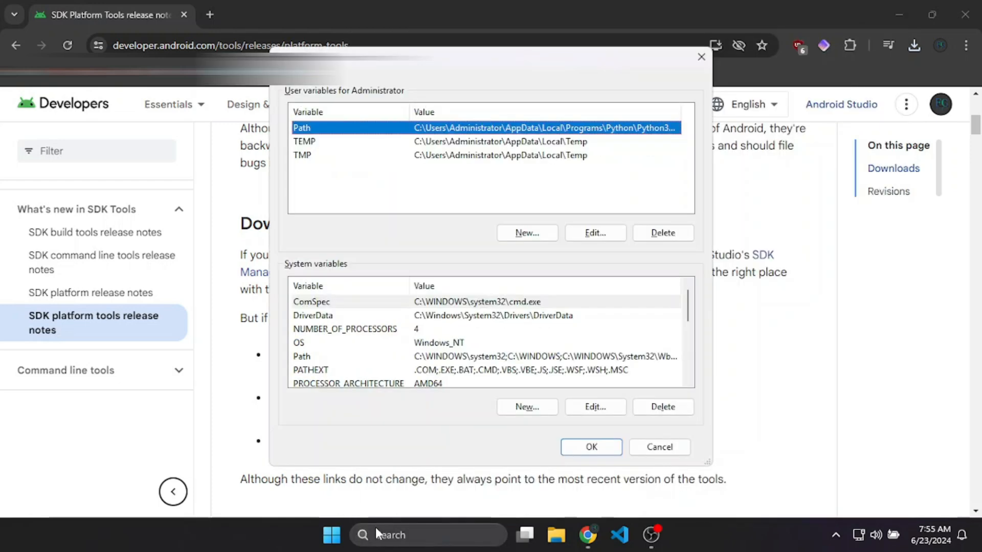
Step: Add C:\platform-tools to the user Path variable and confirm both dialogs
left_click(594, 233)
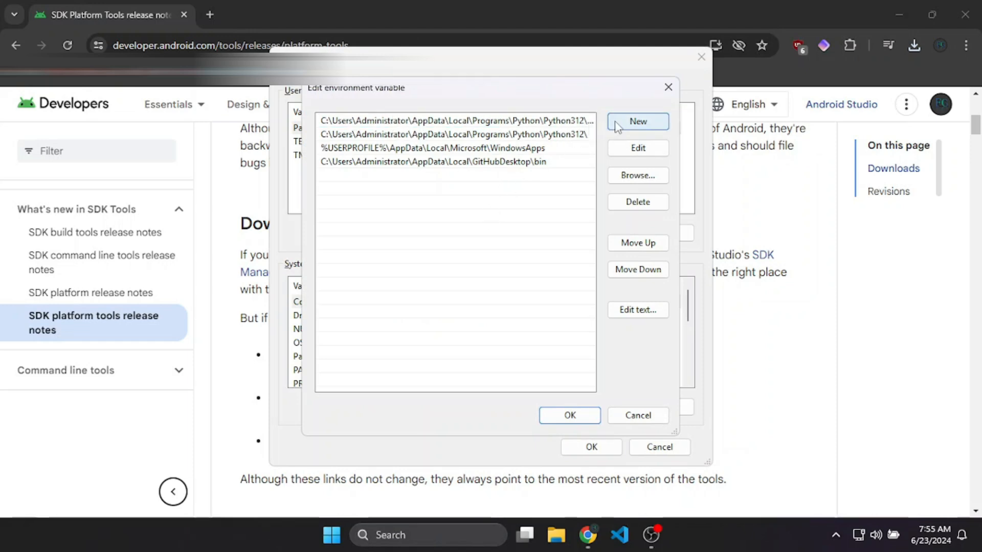
left_click(638, 122)
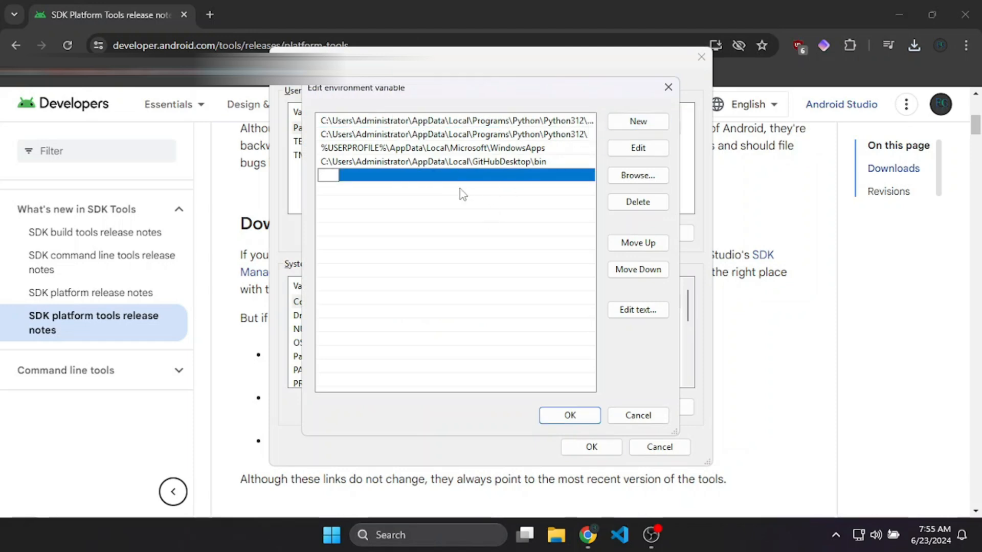
type("C:\\platform-tools")
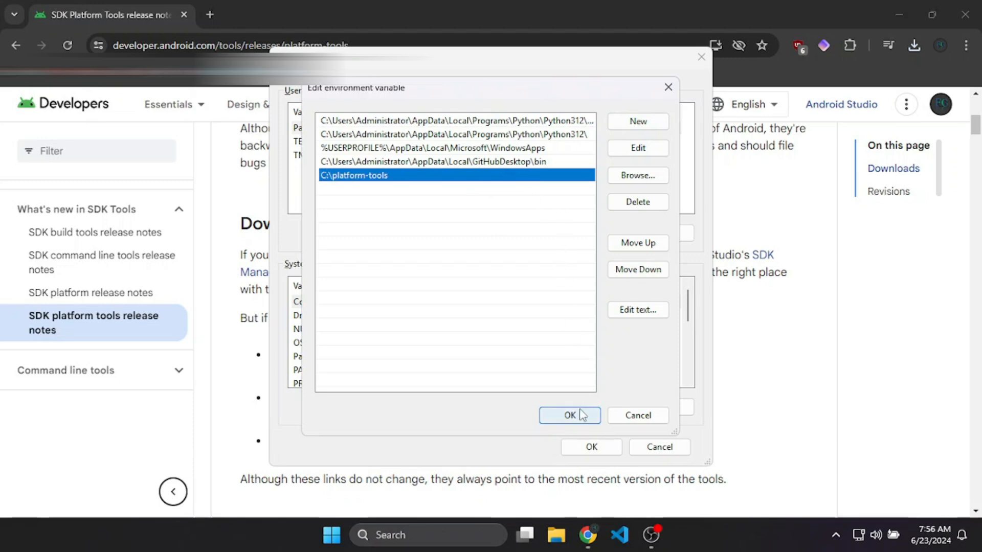
left_click(570, 416)
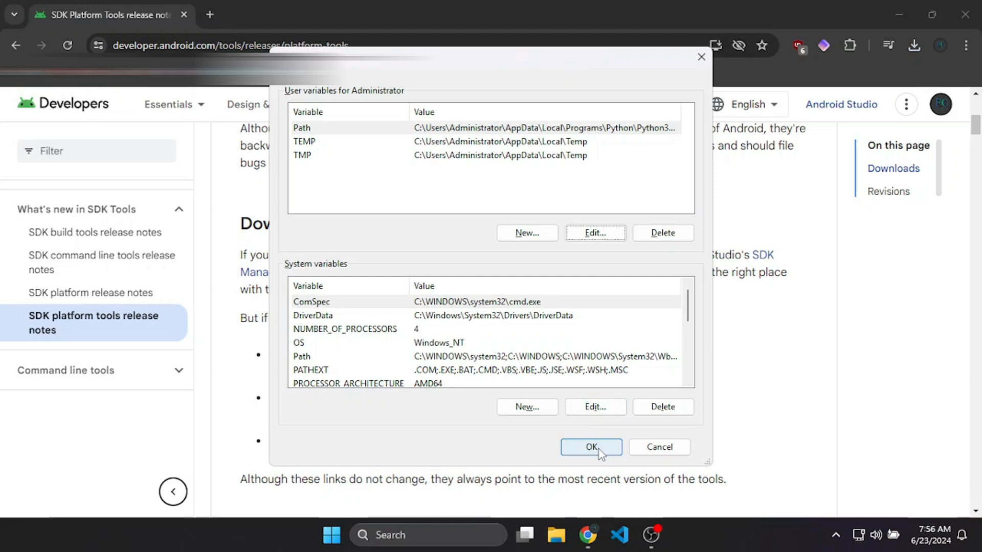
left_click(590, 447)
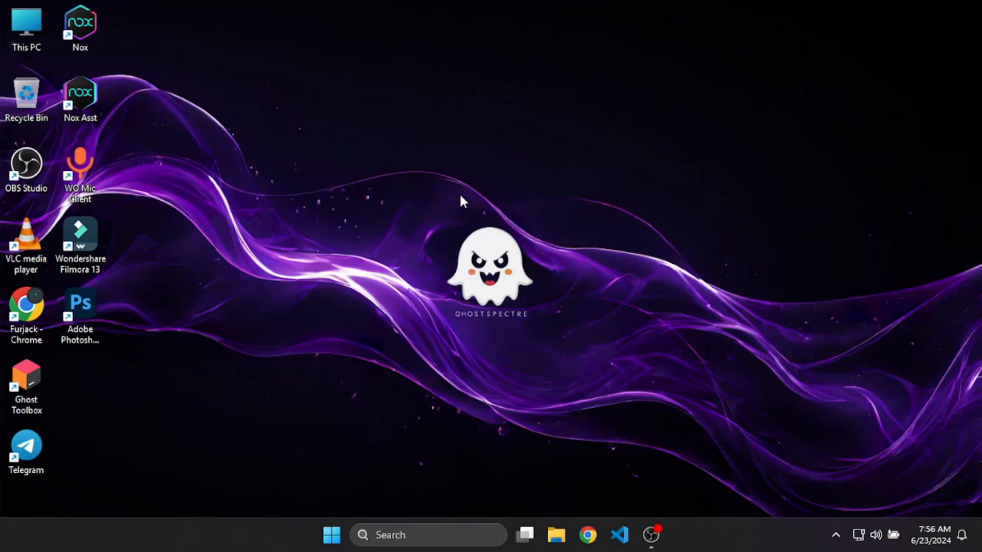
mouse_move(443, 535)
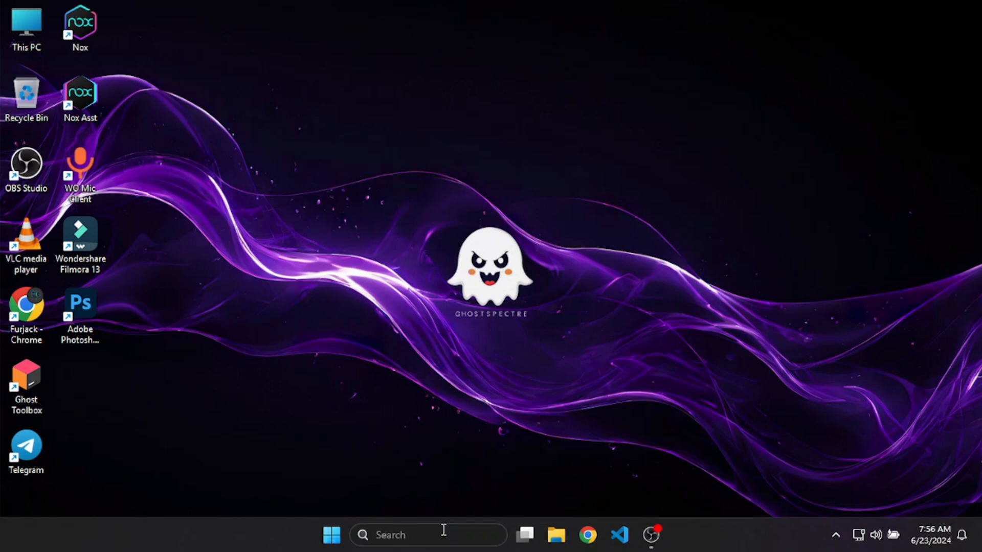
Step: Search for cmd and launch Command Prompt
type("cmd")
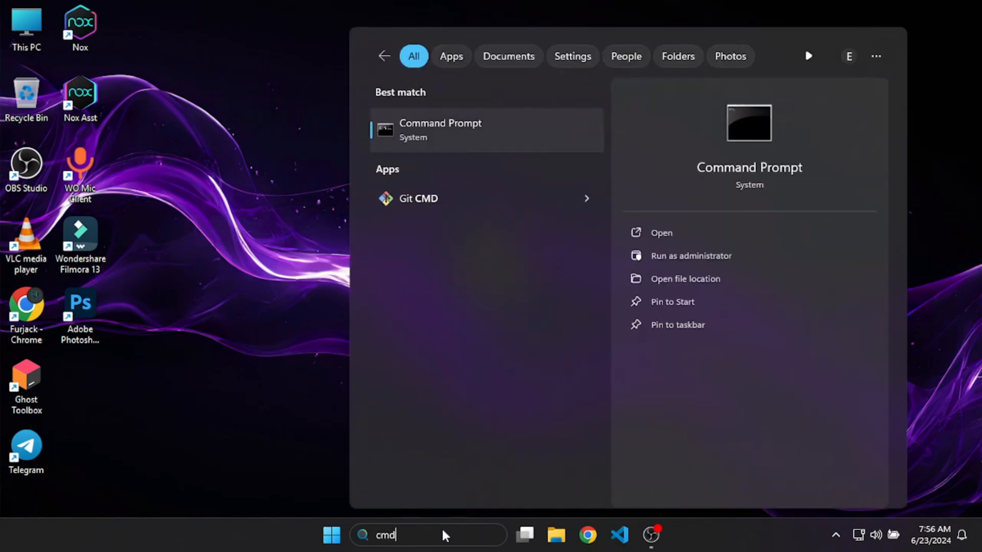
left_click(690, 255)
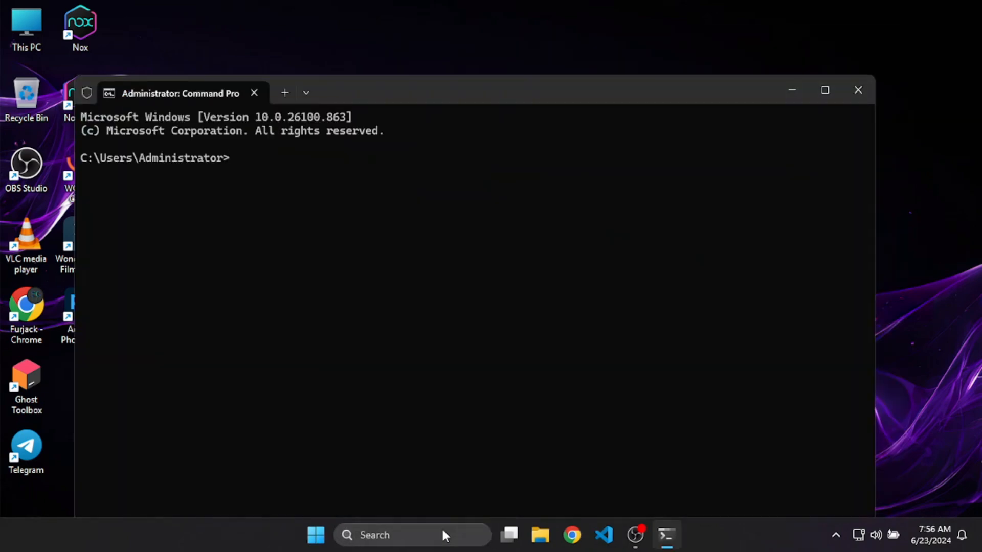